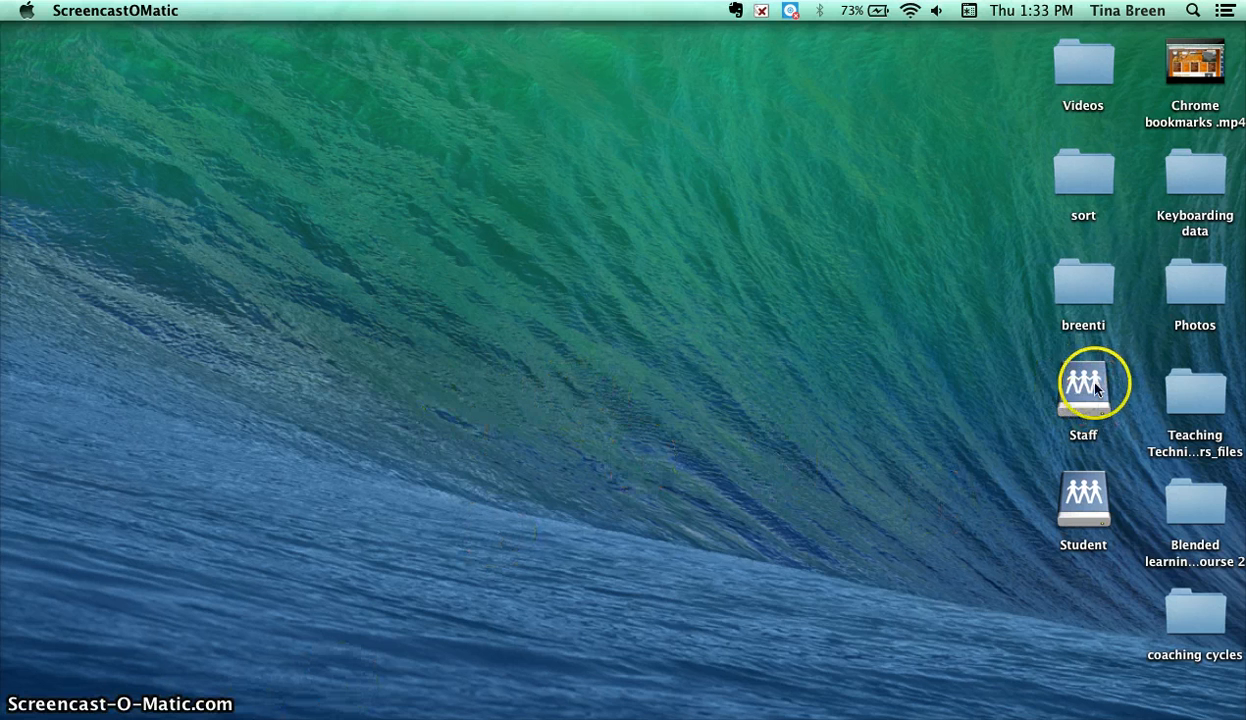
# Step: Connect to the Staff server with your registered user name and password
pyautogui.click(1083, 388)
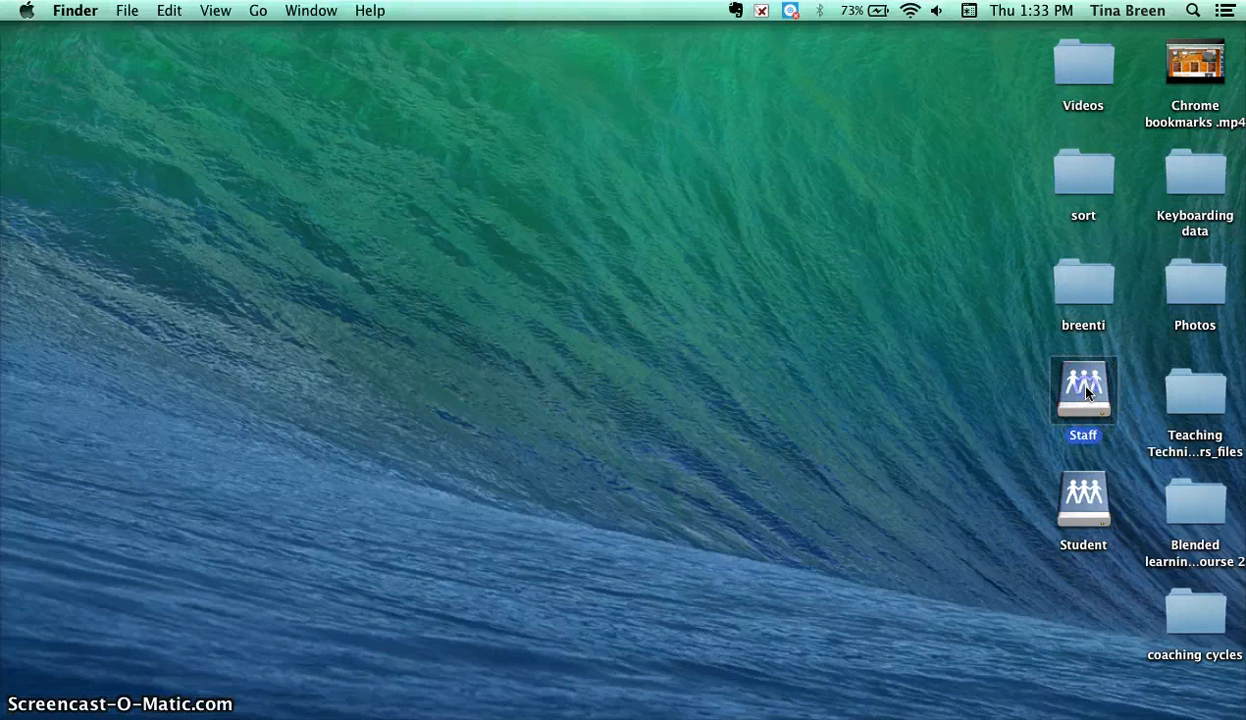
pyautogui.doubleClick(1083, 390)
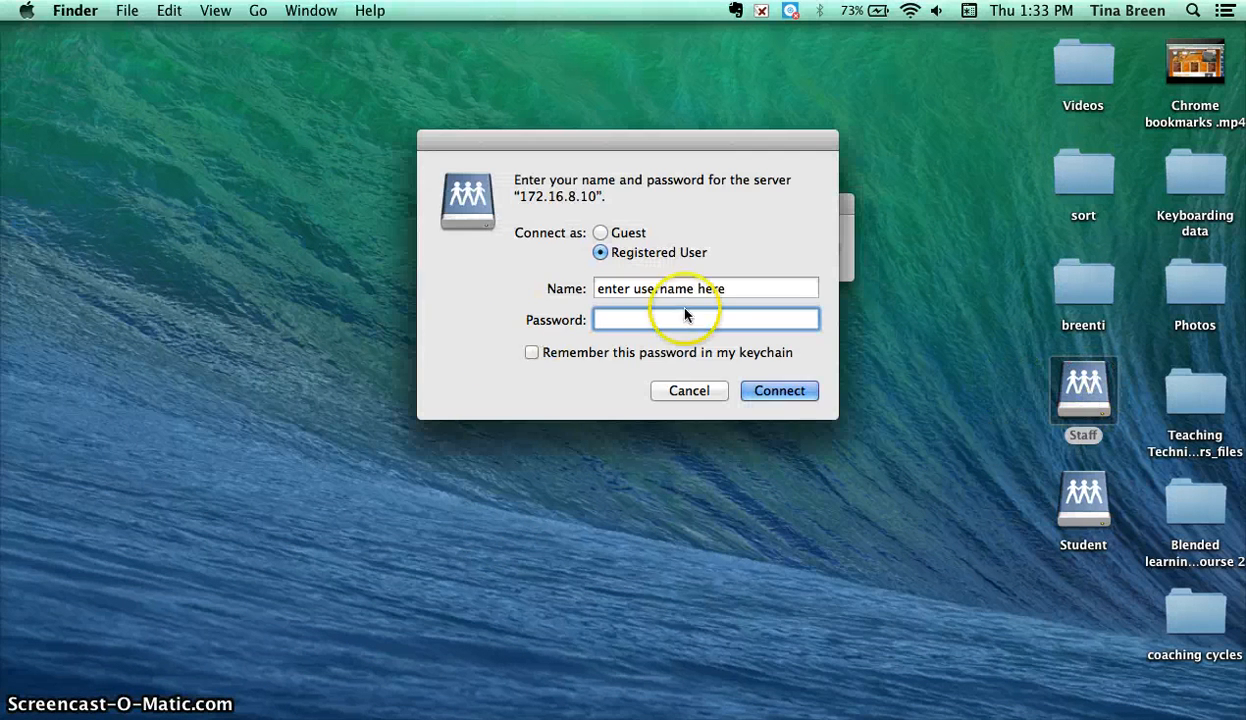
pyautogui.write('bree')
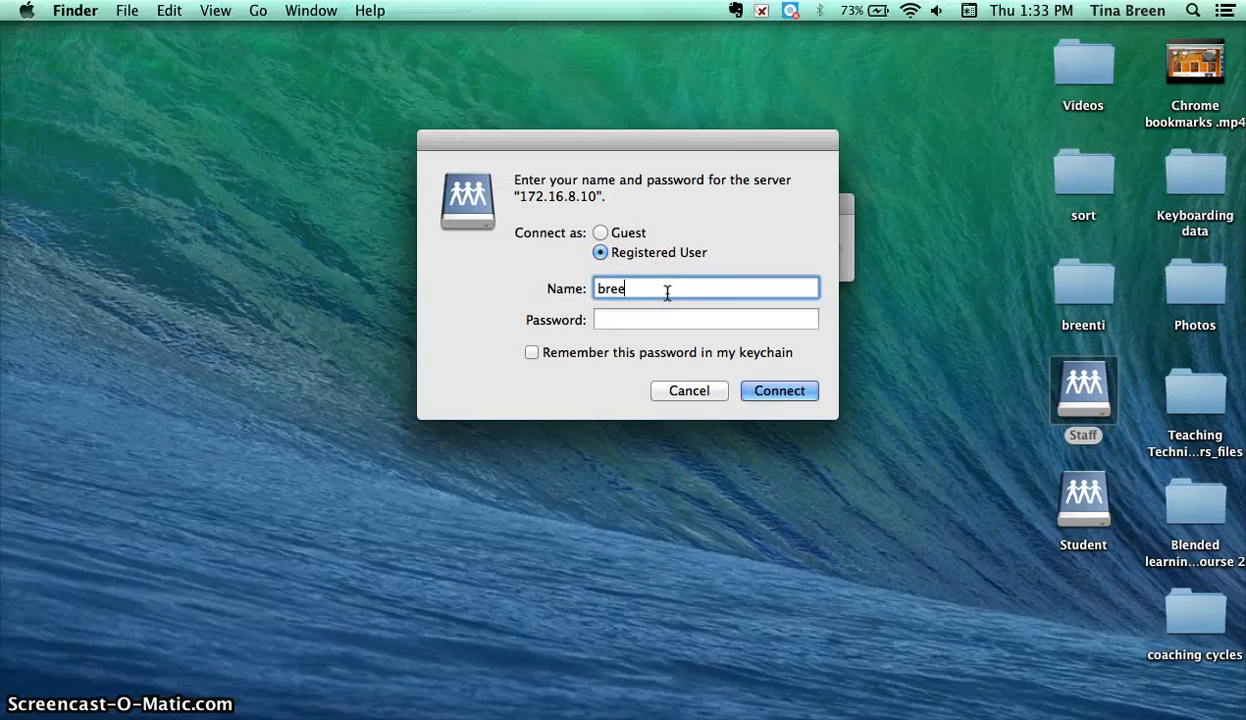
pyautogui.write('nti')
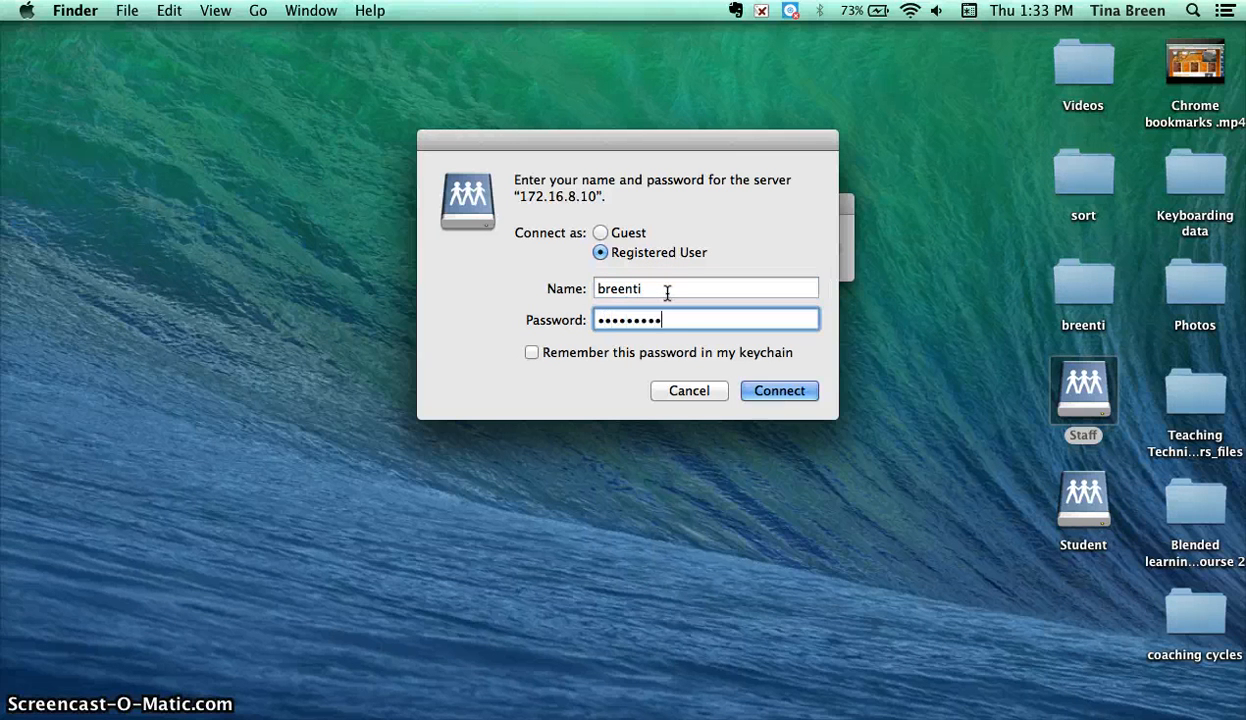
pyautogui.click(779, 390)
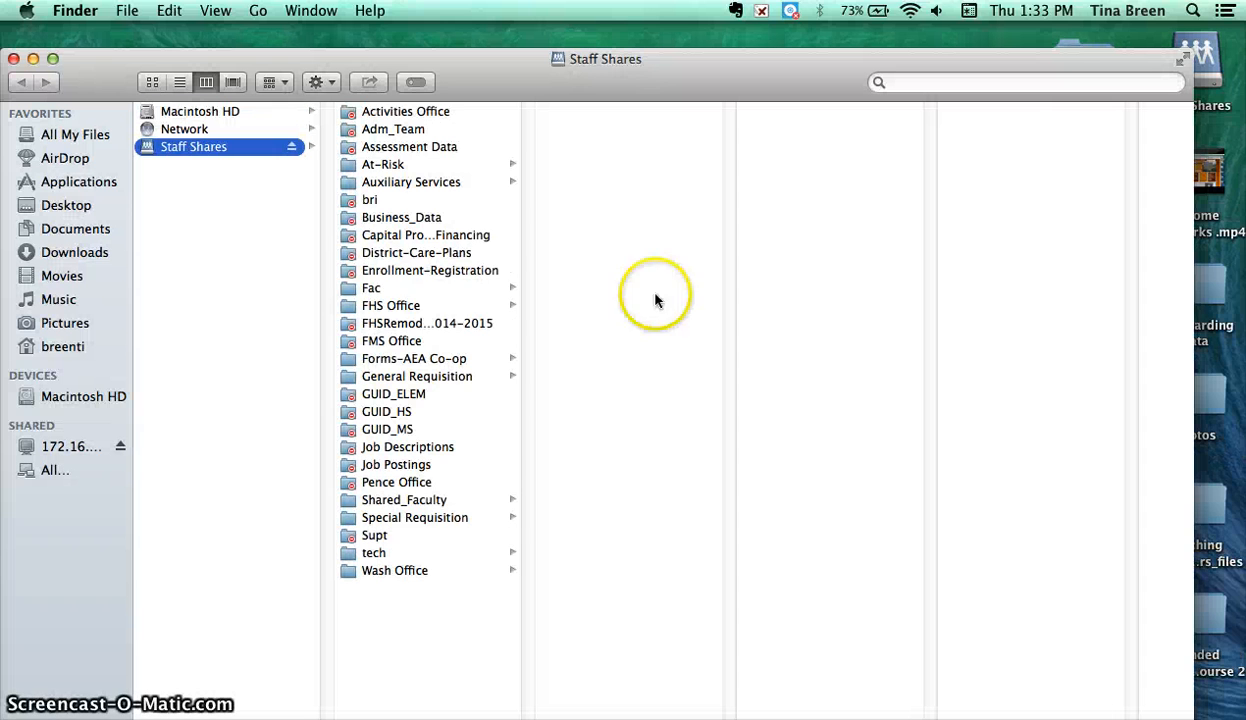
# Step: Open the Fac folder on Staff Shares, then your own user folder inside it
pyautogui.click(371, 288)
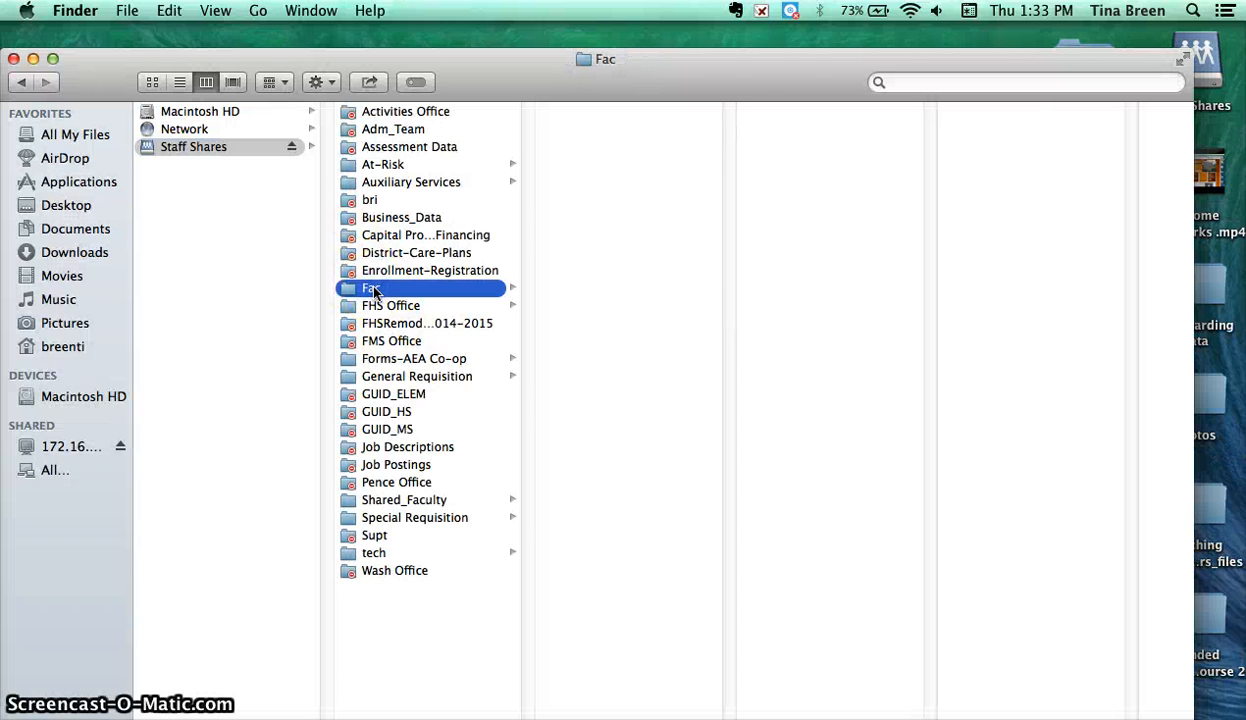
pyautogui.click(371, 288)
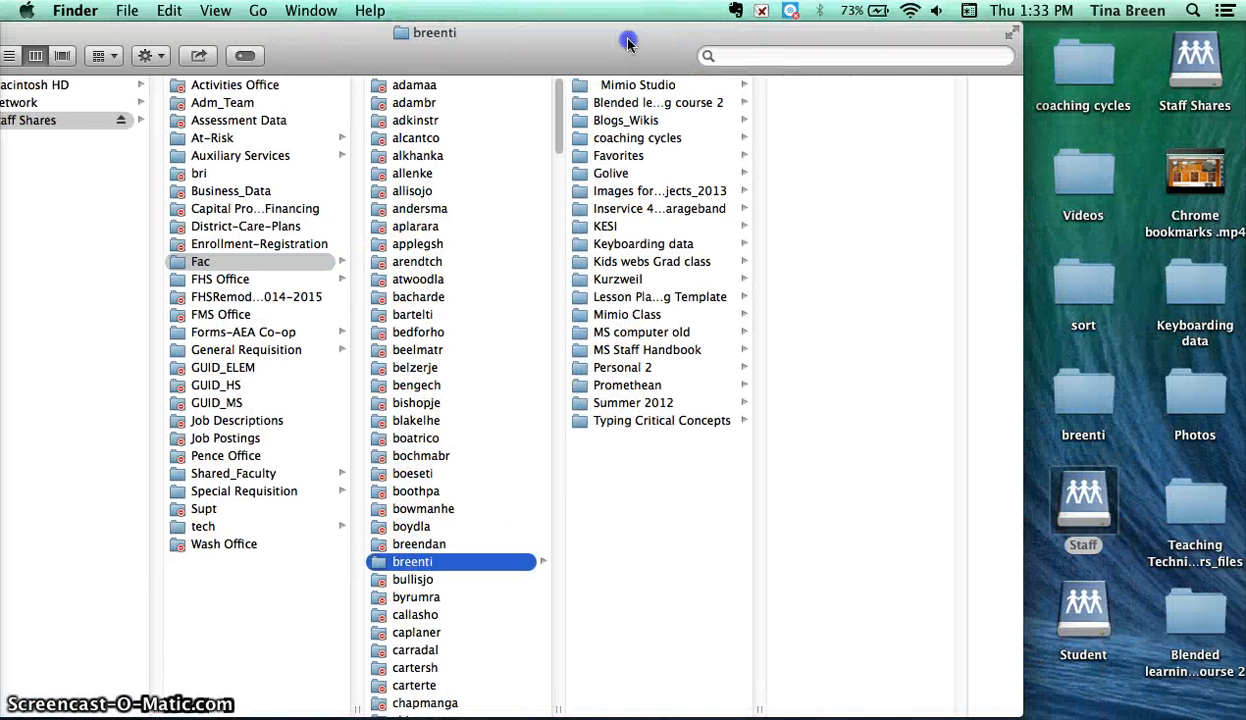
pyautogui.moveTo(1145, 460)
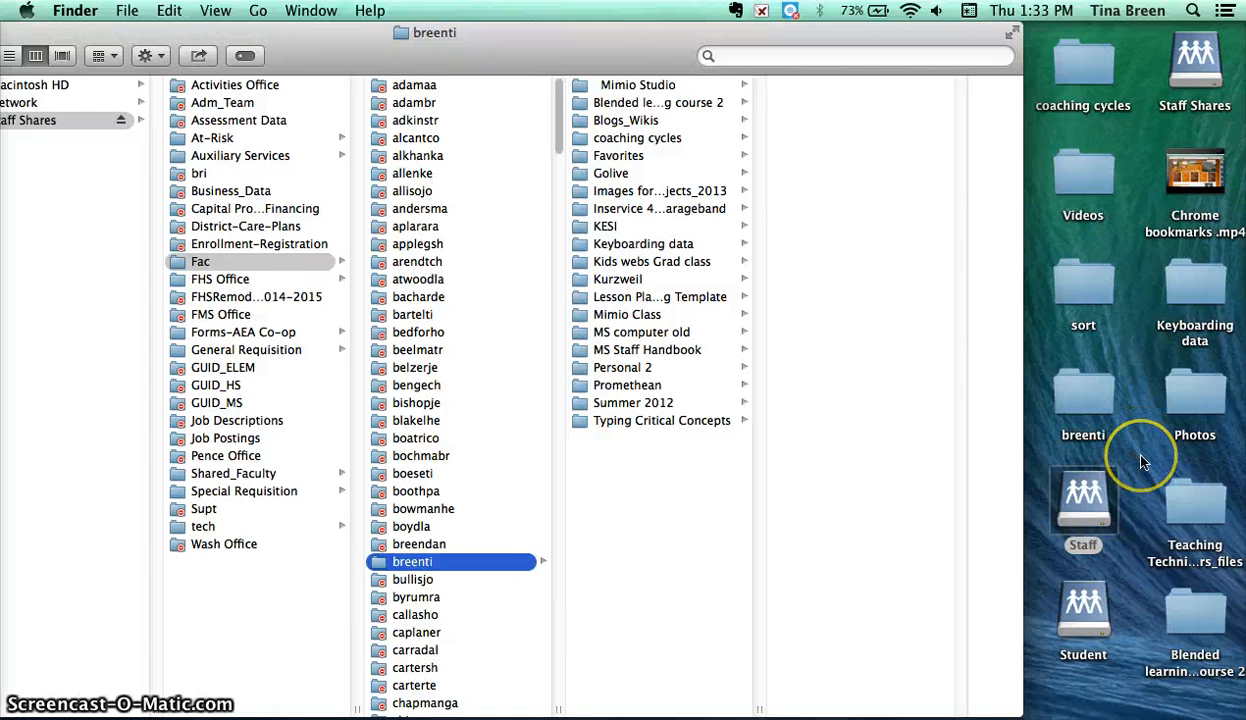
pyautogui.moveTo(1145, 463)
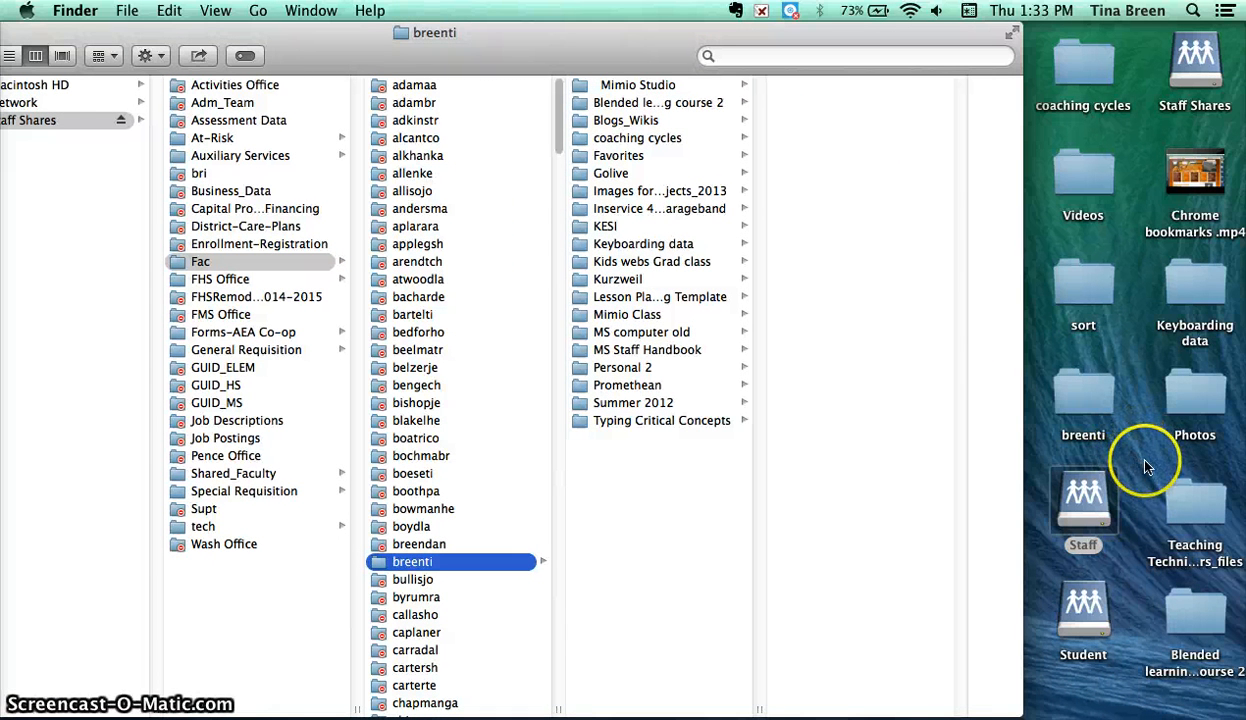
pyautogui.moveTo(1190, 543)
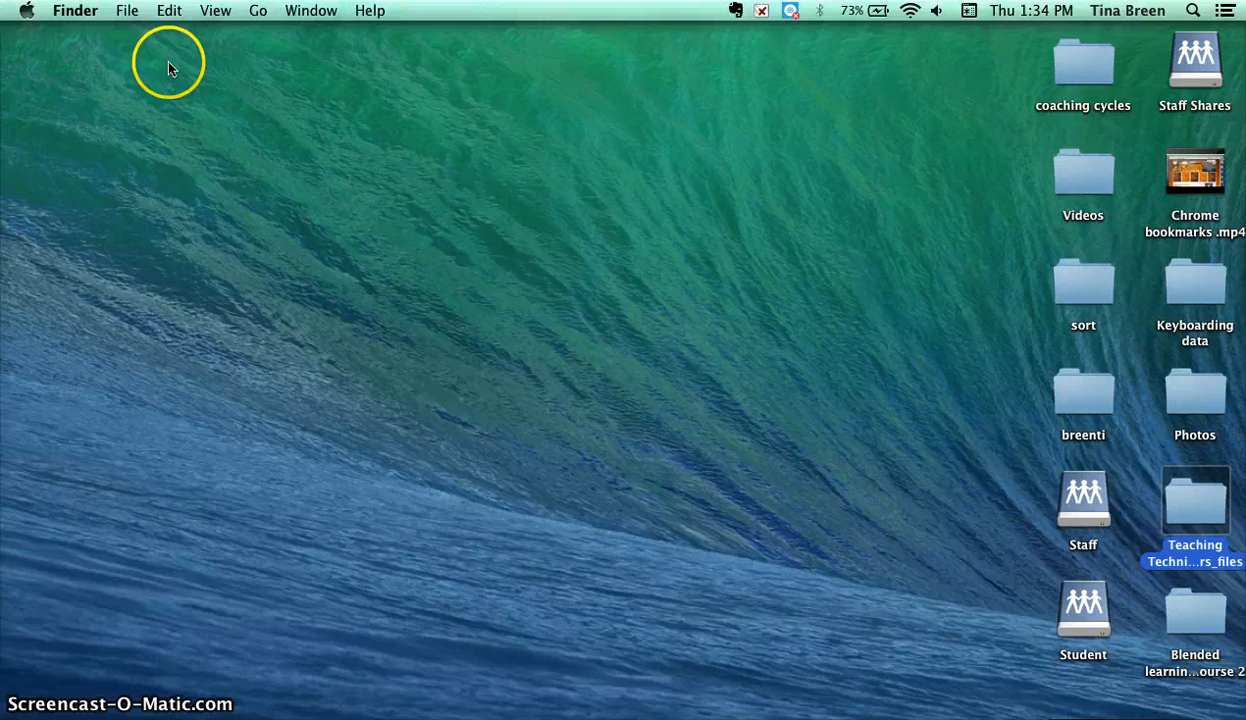
pyautogui.moveTo(1194, 70)
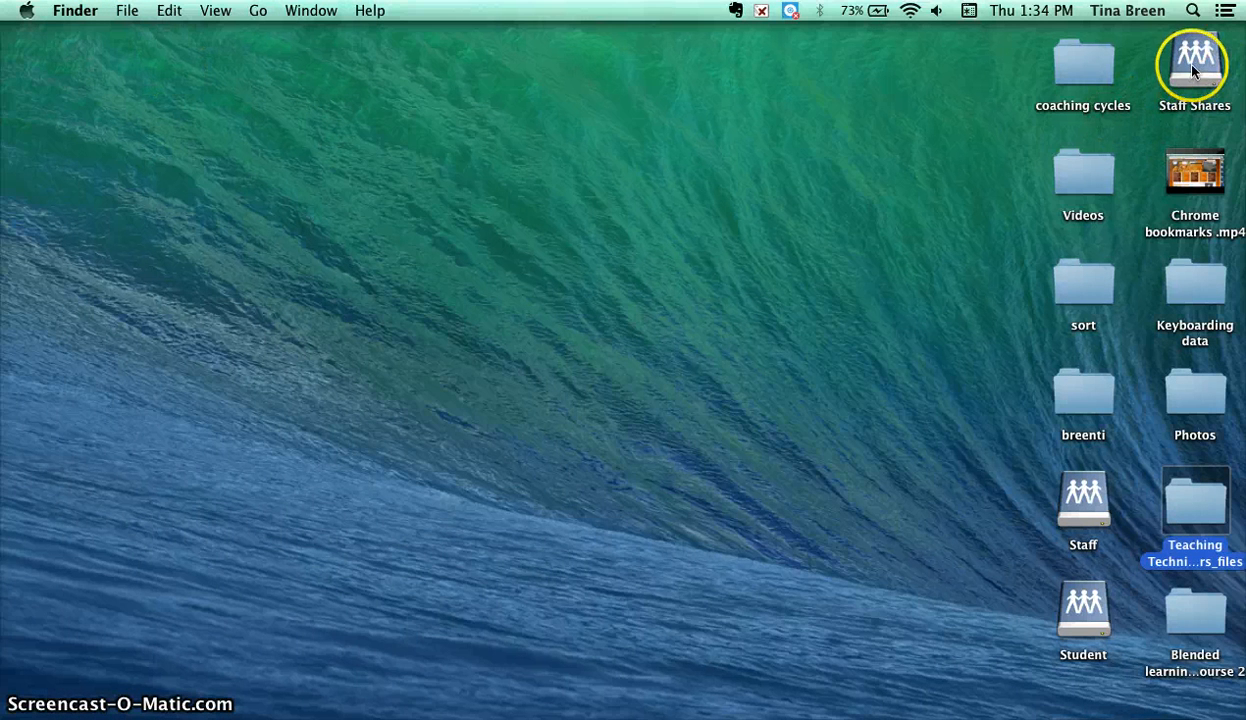